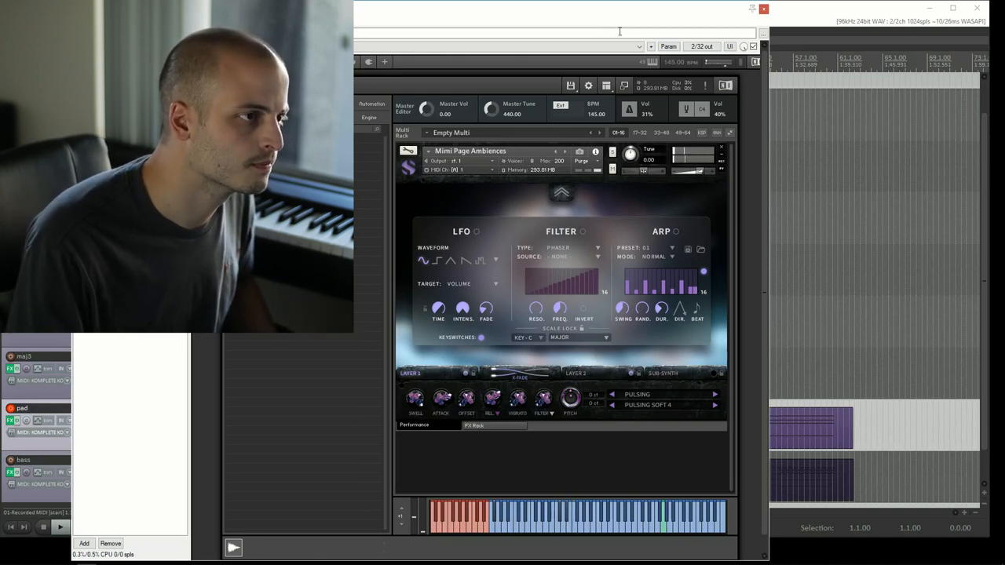
- Close the Mimi Page Ambiences Kontakt window to return to the arrangement
left_click(762, 9)
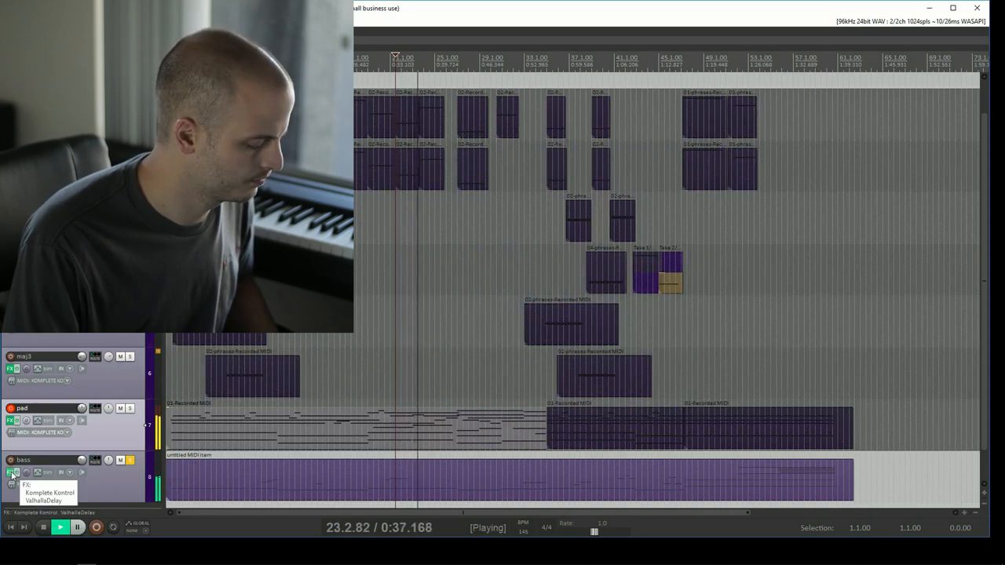
left_click(49, 492)
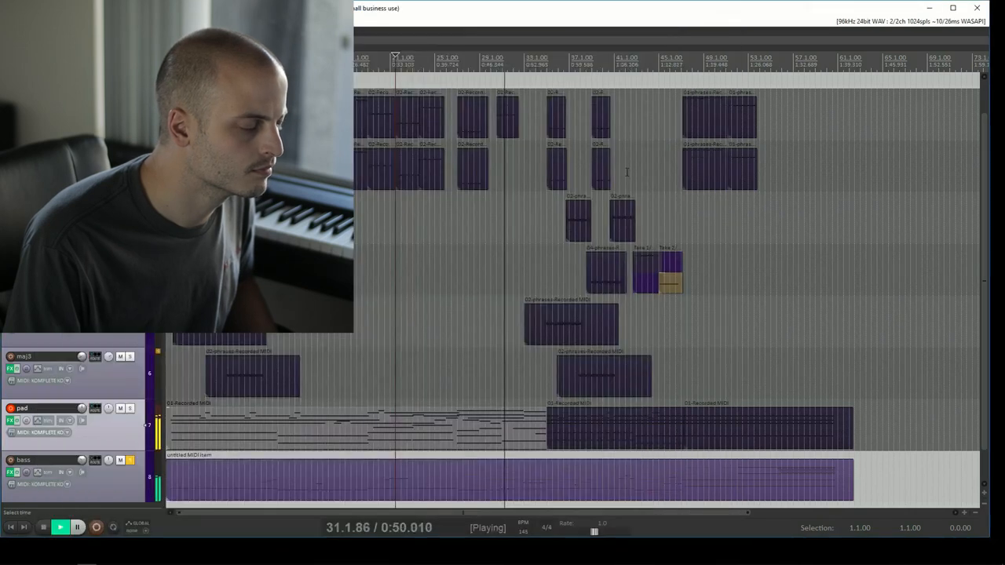
left_click(76, 527)
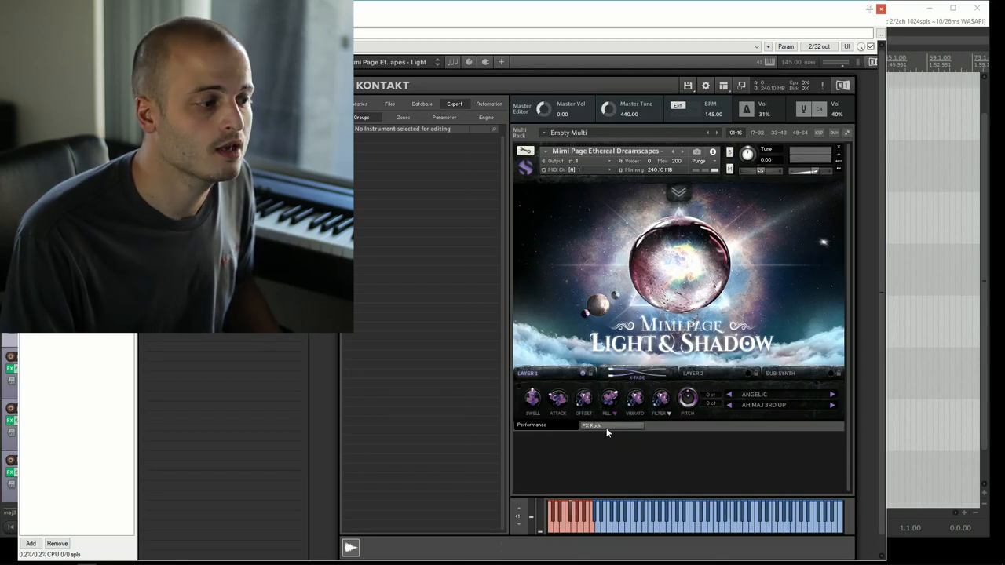
- Switch Light & Shadow to its FX Rack page showing delay and reverb
left_click(592, 425)
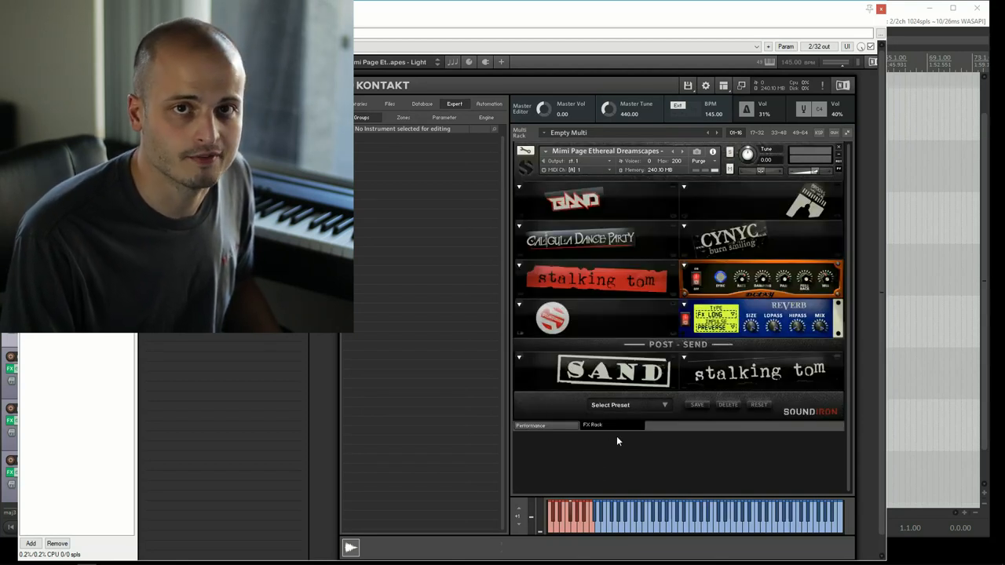